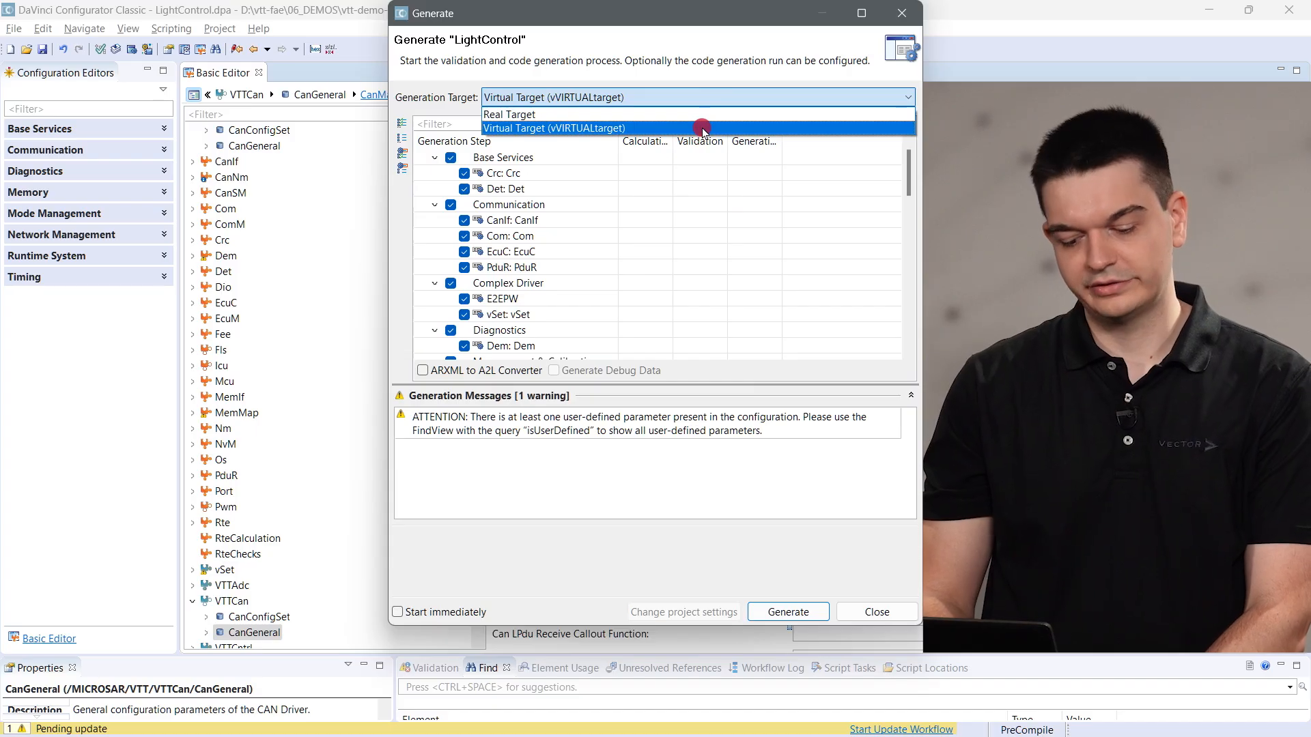
Step: Set the Generation Target to Virtual Target (vVIRTUALtarget) and start generating LightControl
{"action": "left_click", "coordinate": [553, 128]}
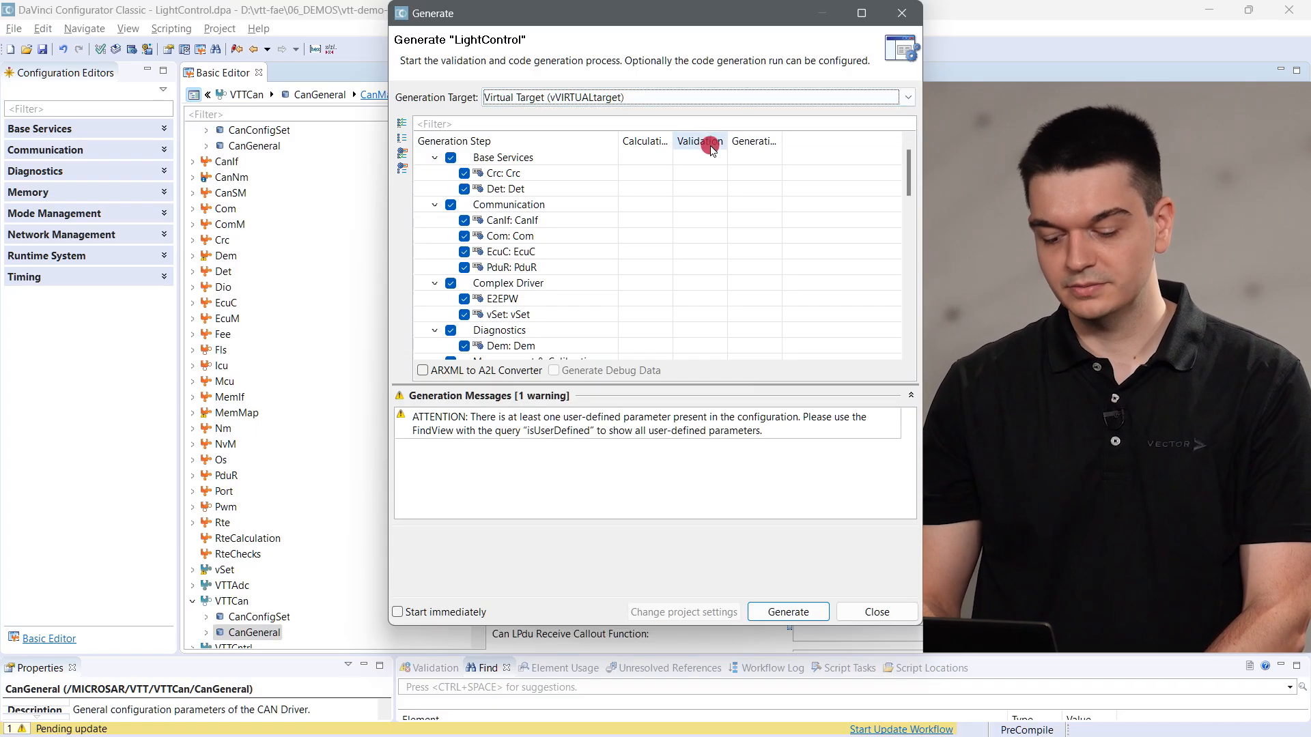
{"action": "left_click", "coordinate": [788, 612]}
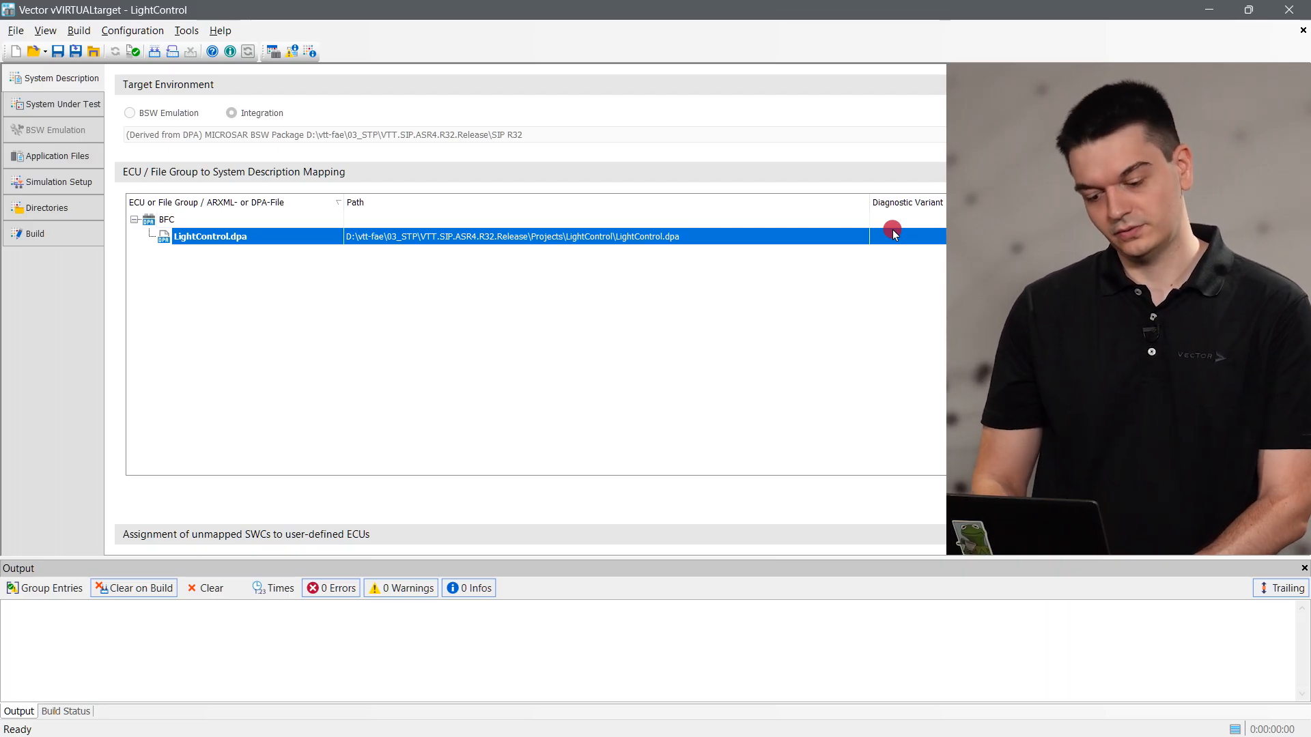
Step: Check BFC's LightControl.dpa mapping, then list its application files like LightCtrl_SWC.c and Main.c
{"action": "left_click", "coordinate": [53, 156]}
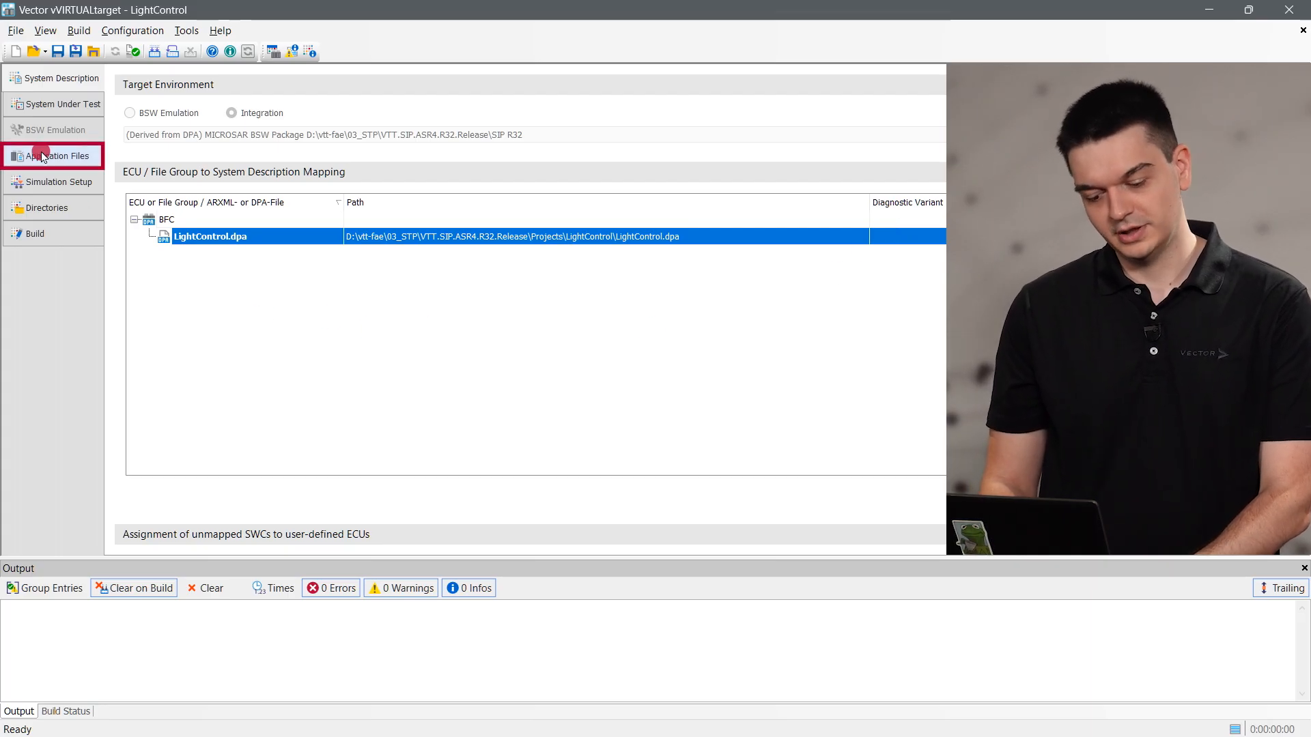
{"action": "left_click", "coordinate": [46, 155]}
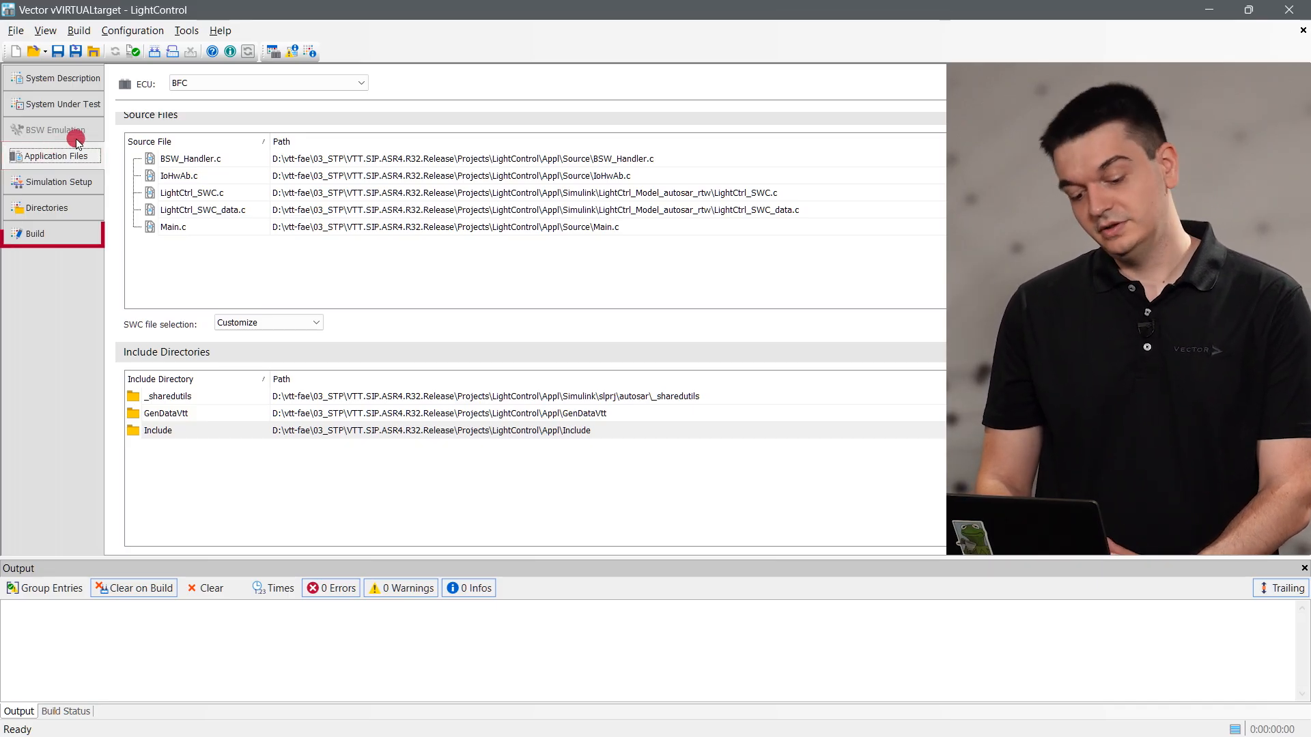
Step: Build the LightControl virtual ECU for Windows-x86 and open the project's SUT output folder
{"action": "left_click", "coordinate": [33, 233]}
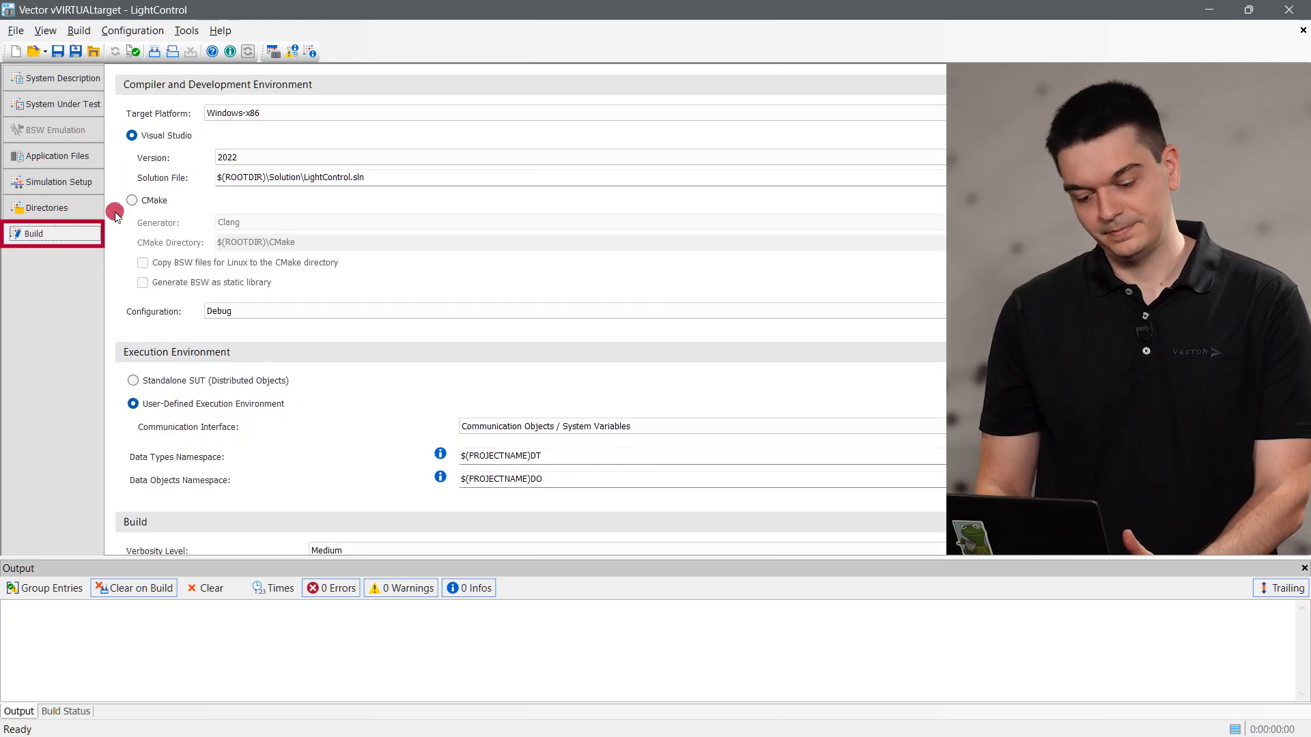
{"action": "left_click", "coordinate": [593, 109]}
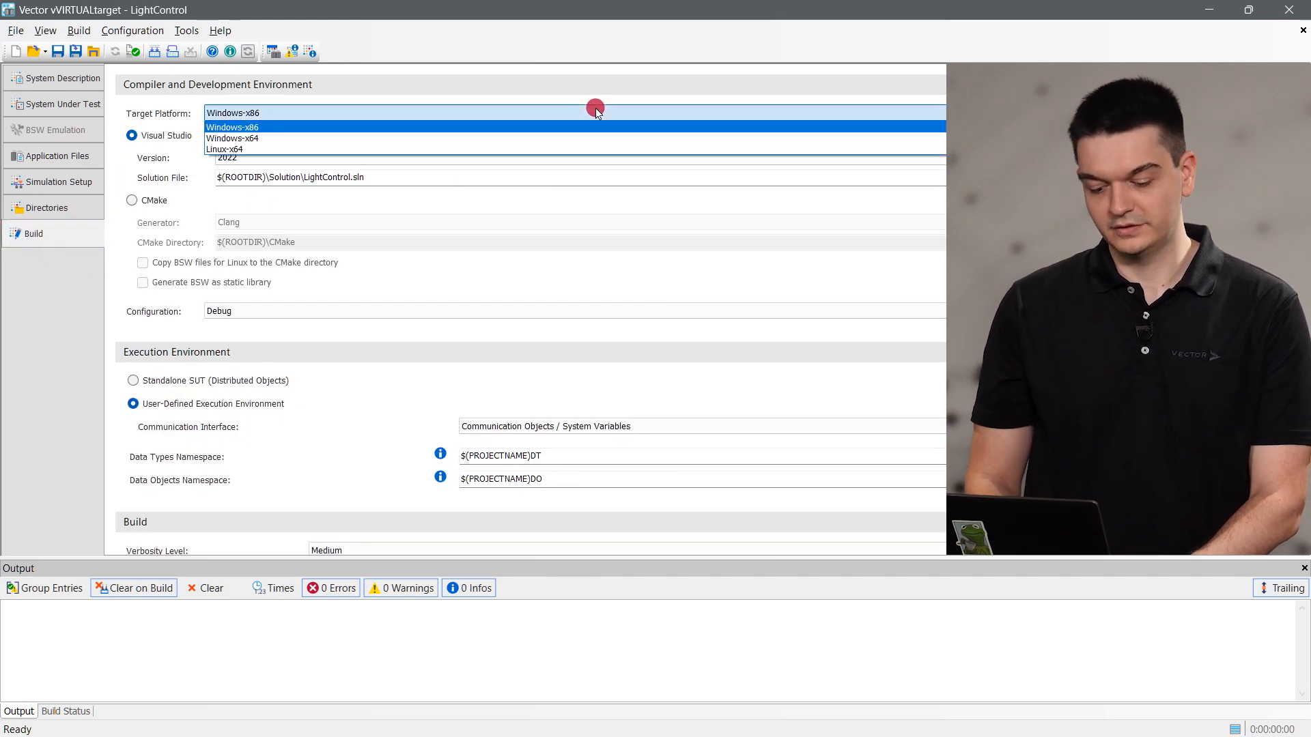
{"action": "left_click", "coordinate": [233, 127]}
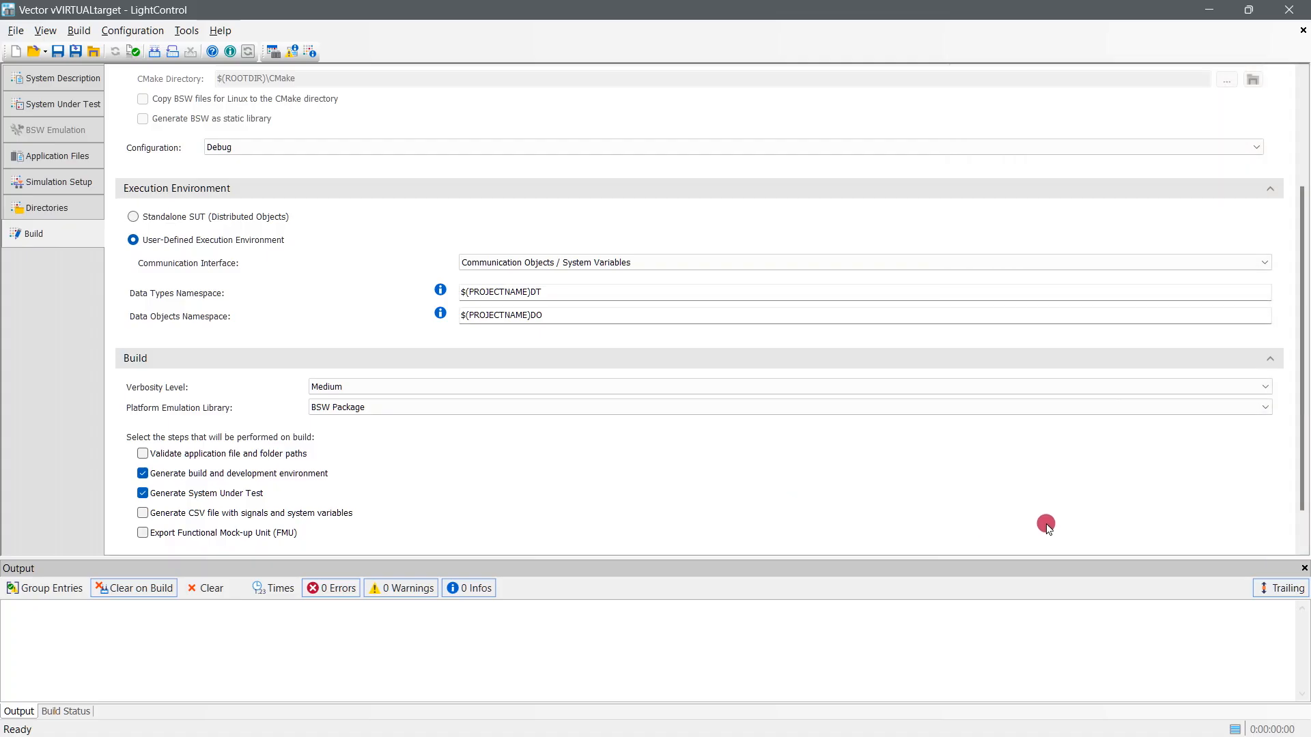
{"action": "left_click", "coordinate": [1024, 523]}
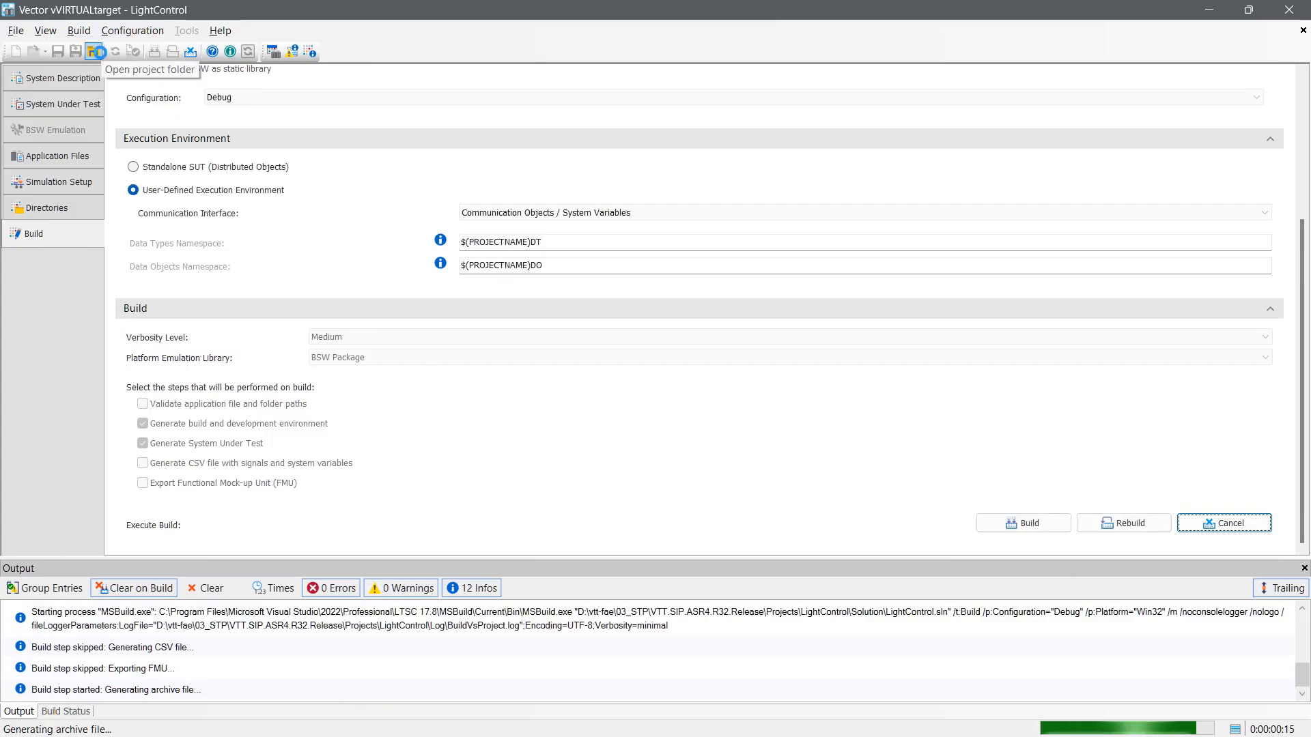
{"action": "left_click", "coordinate": [94, 48]}
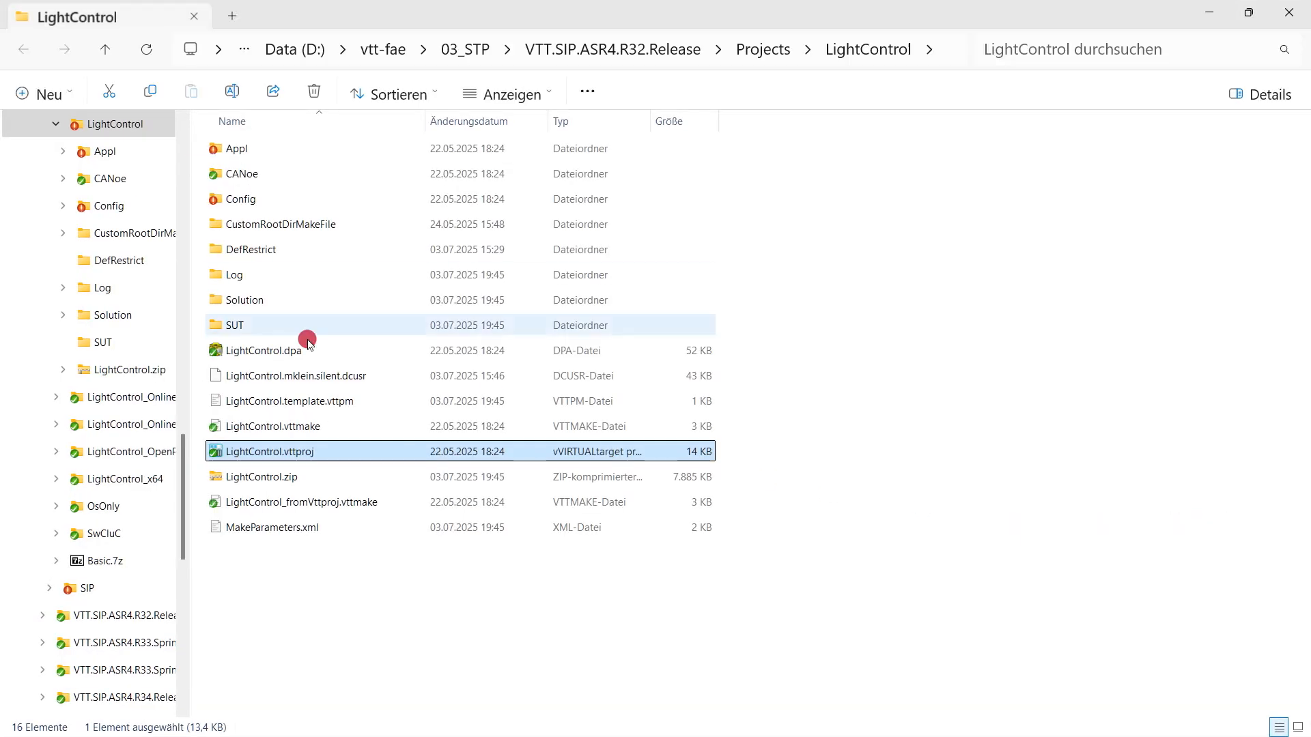
{"action": "double_click", "coordinate": [235, 324]}
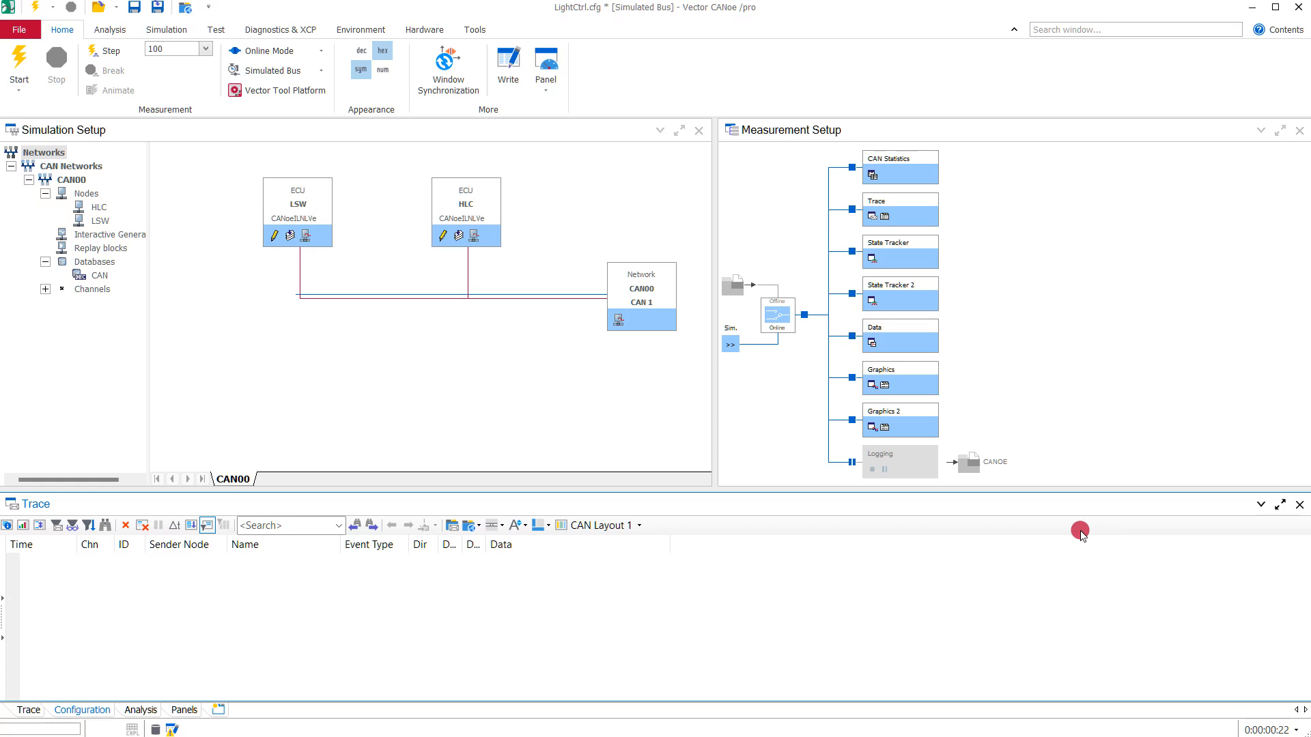
{"action": "mouse_move", "coordinate": [995, 470]}
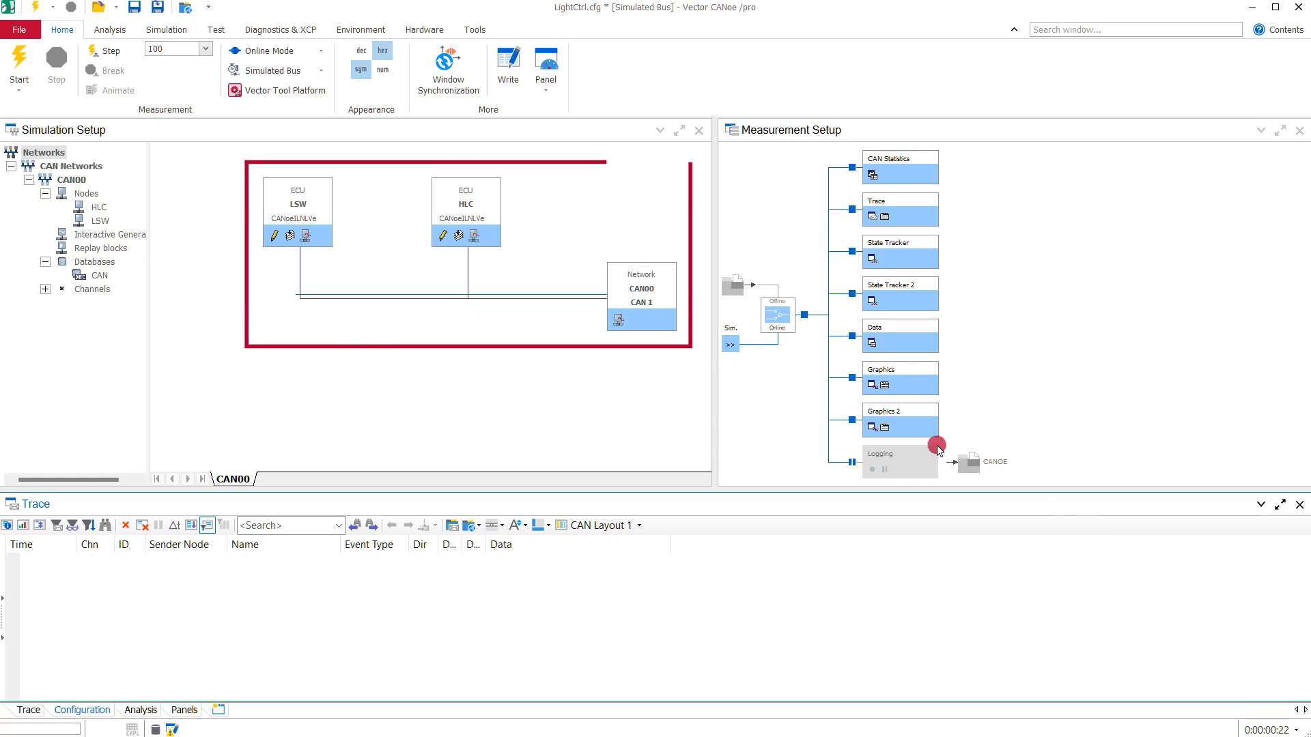
{"action": "mouse_move", "coordinate": [265, 349]}
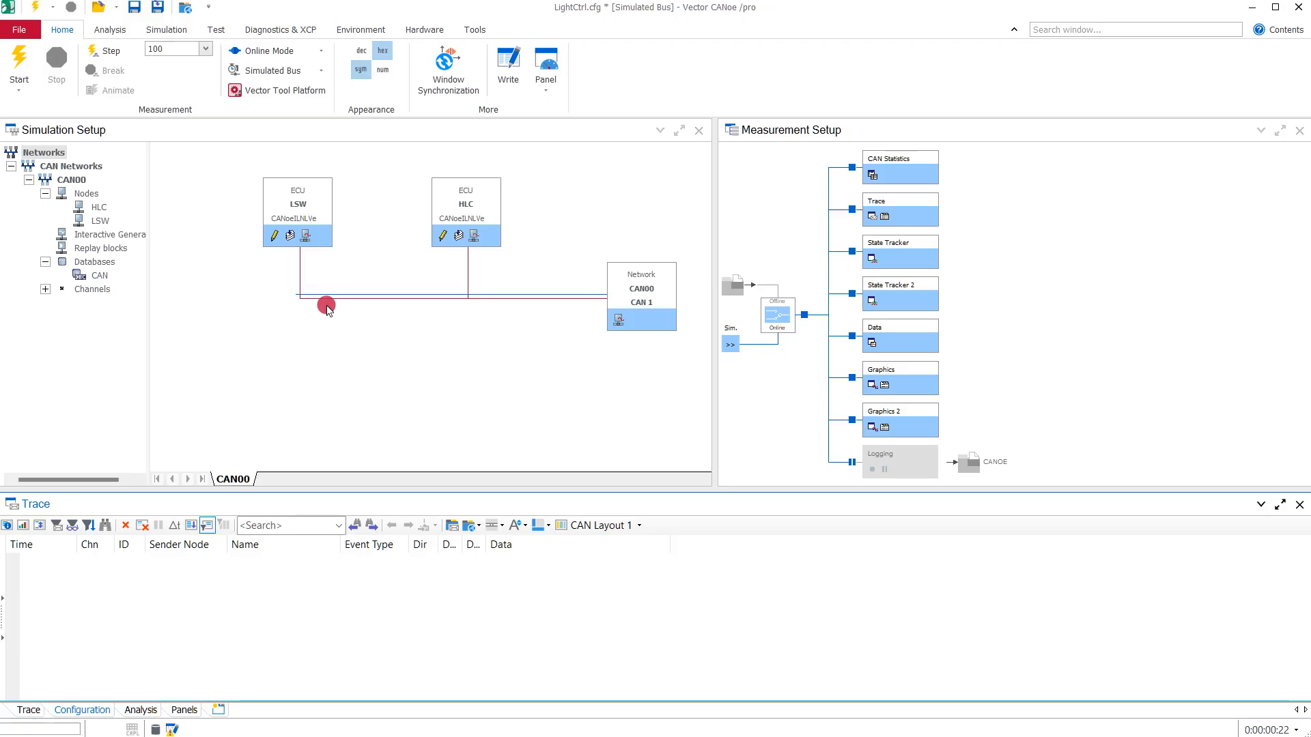
Step: Insert network node ECU 1 on the CAN00 bus beside LSW and HLC
{"action": "right_click", "coordinate": [326, 305]}
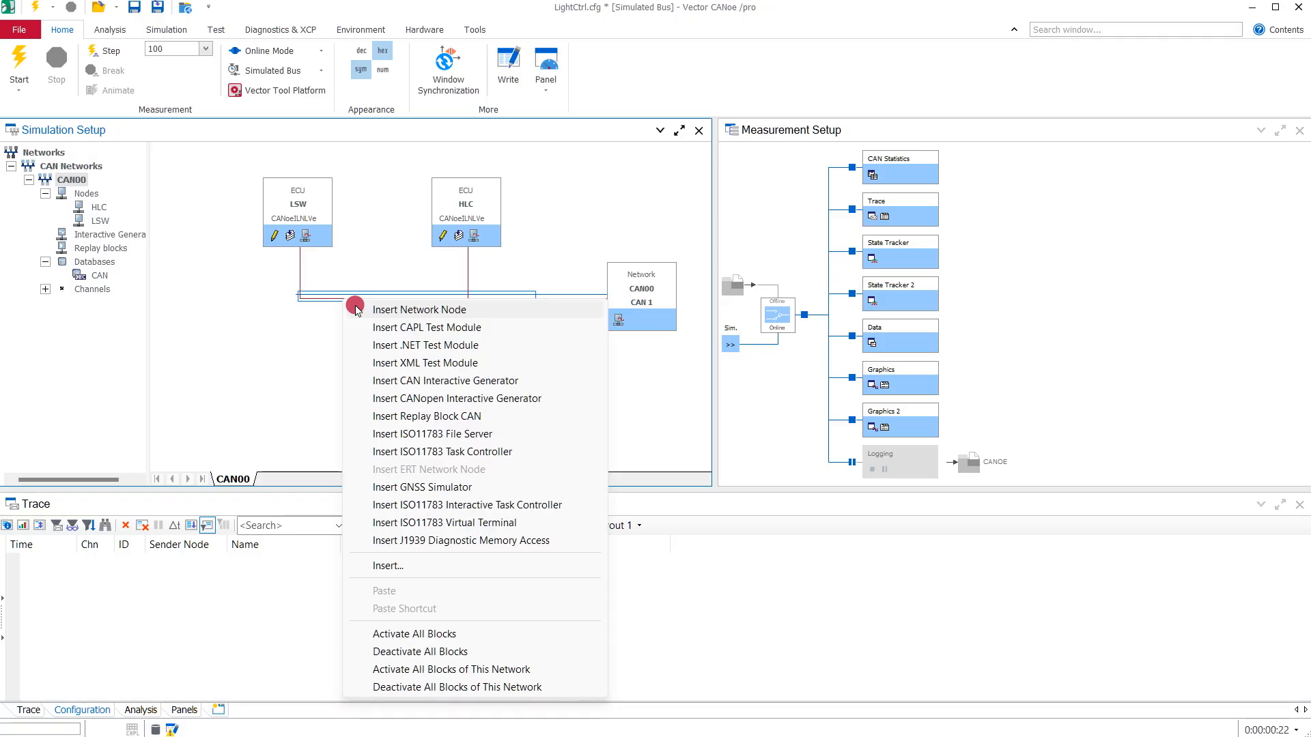
{"action": "left_click", "coordinate": [418, 309]}
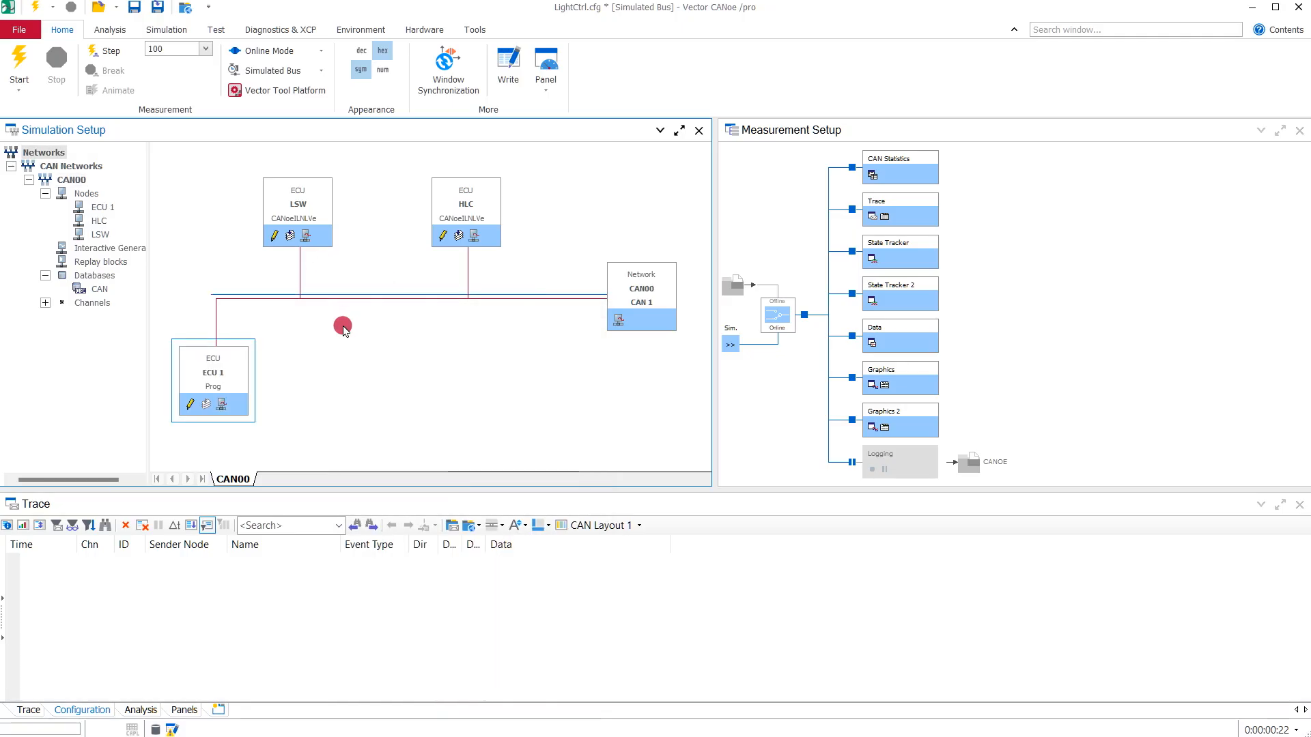
Step: Add BFC.vmodule from the SUT folder as ECU 1's component and confirm the node configuration
{"action": "double_click", "coordinate": [213, 373]}
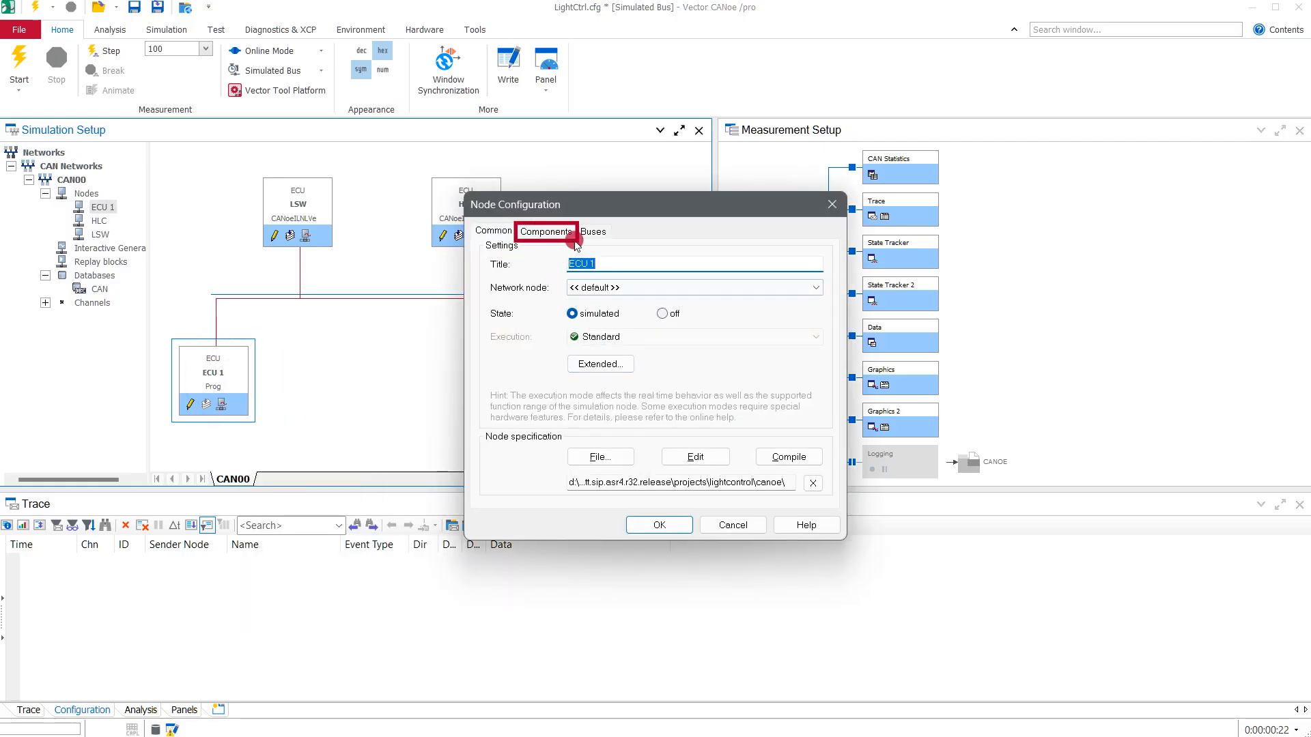
{"action": "left_click", "coordinate": [546, 232]}
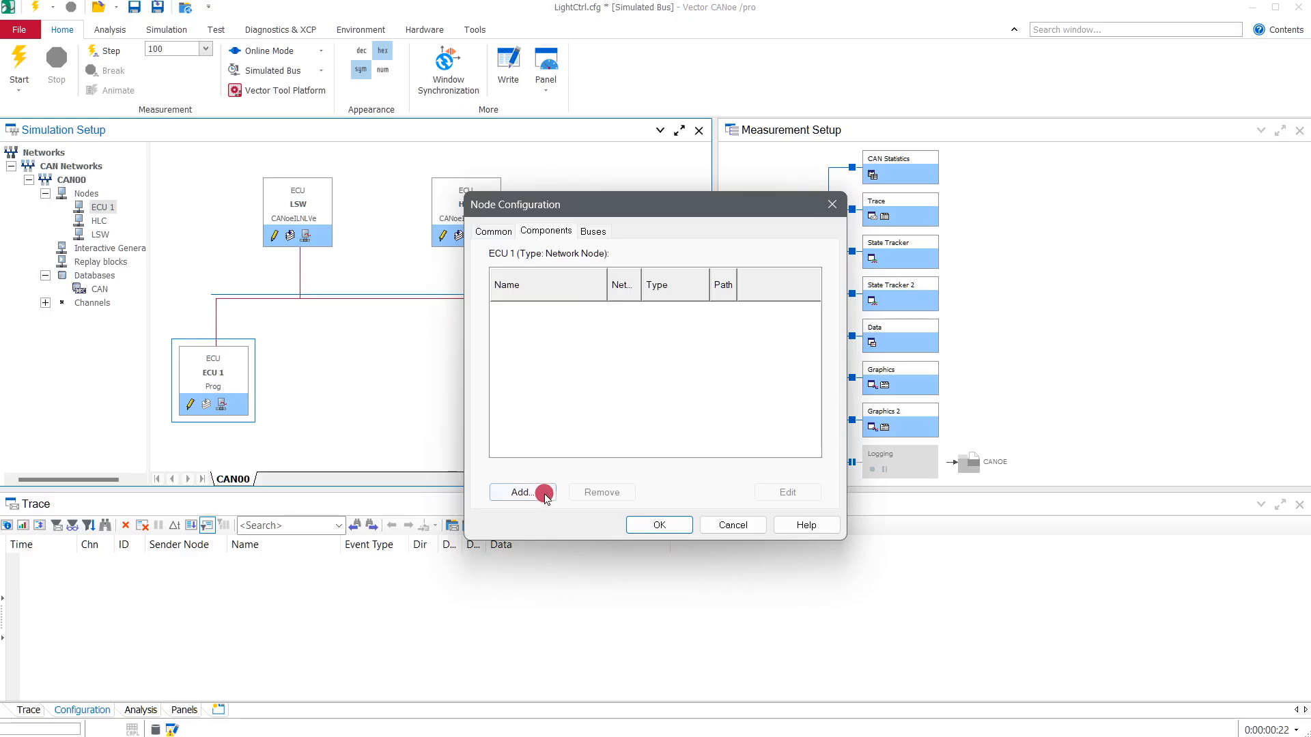
{"action": "left_click", "coordinate": [521, 493]}
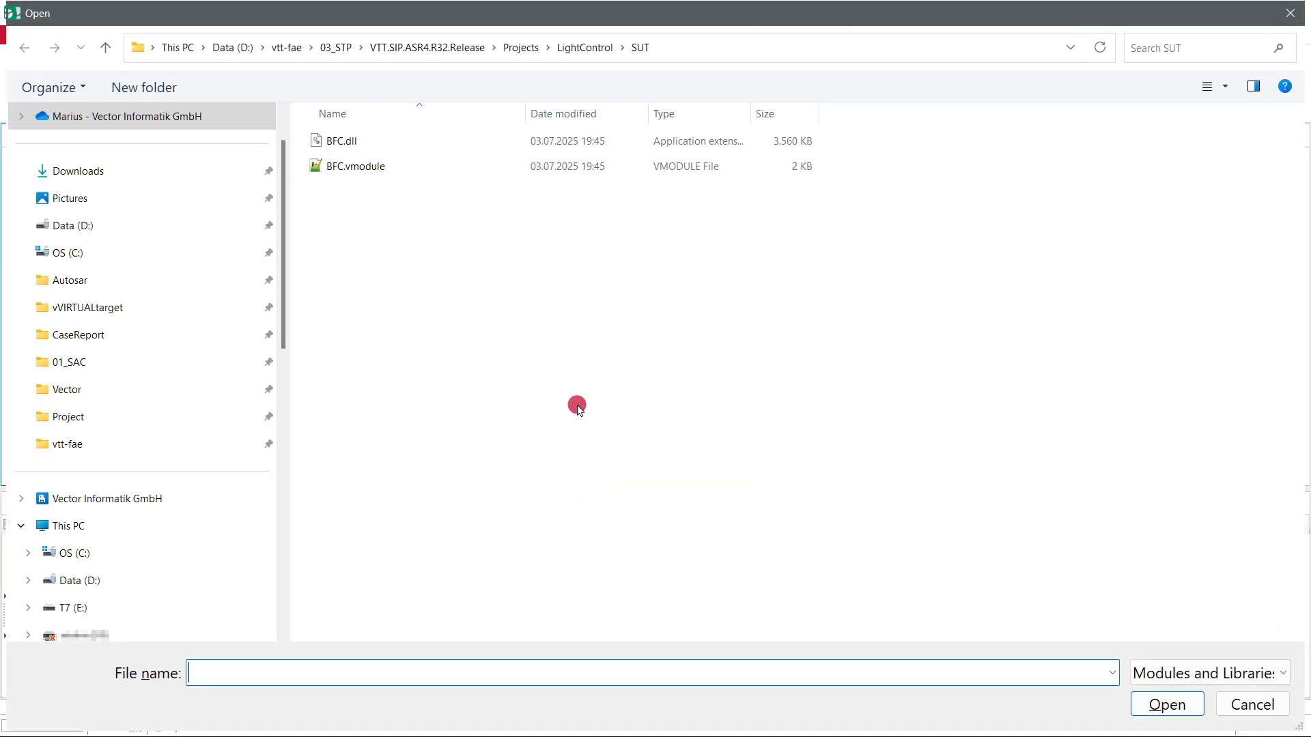
{"action": "left_click", "coordinate": [341, 140]}
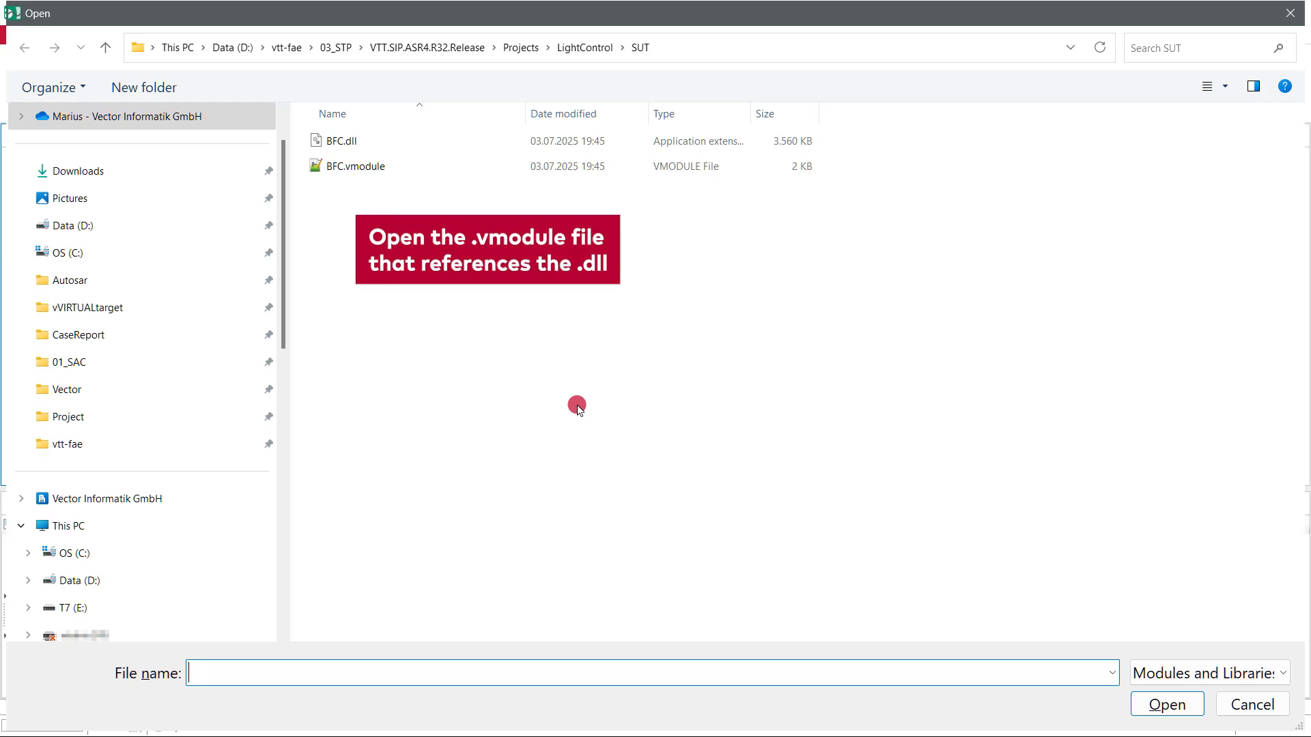
{"action": "left_click", "coordinate": [355, 166]}
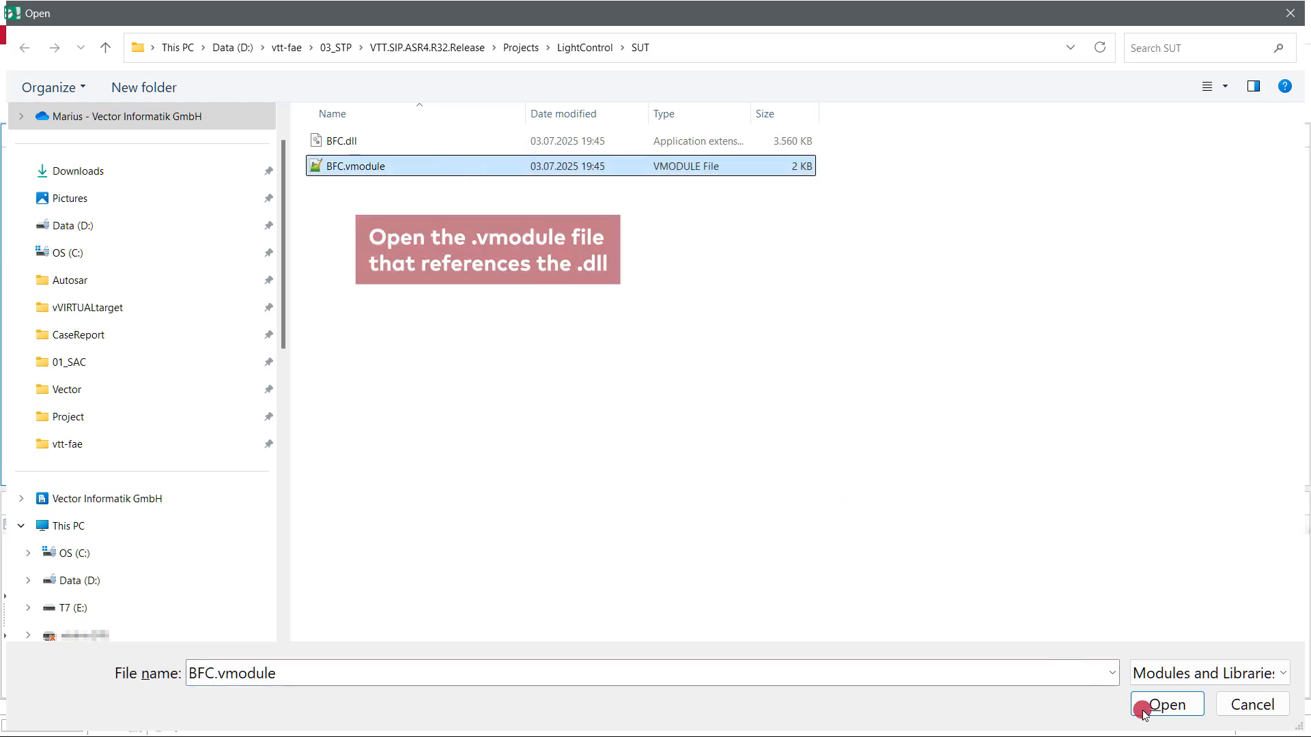
{"action": "left_click", "coordinate": [1167, 705]}
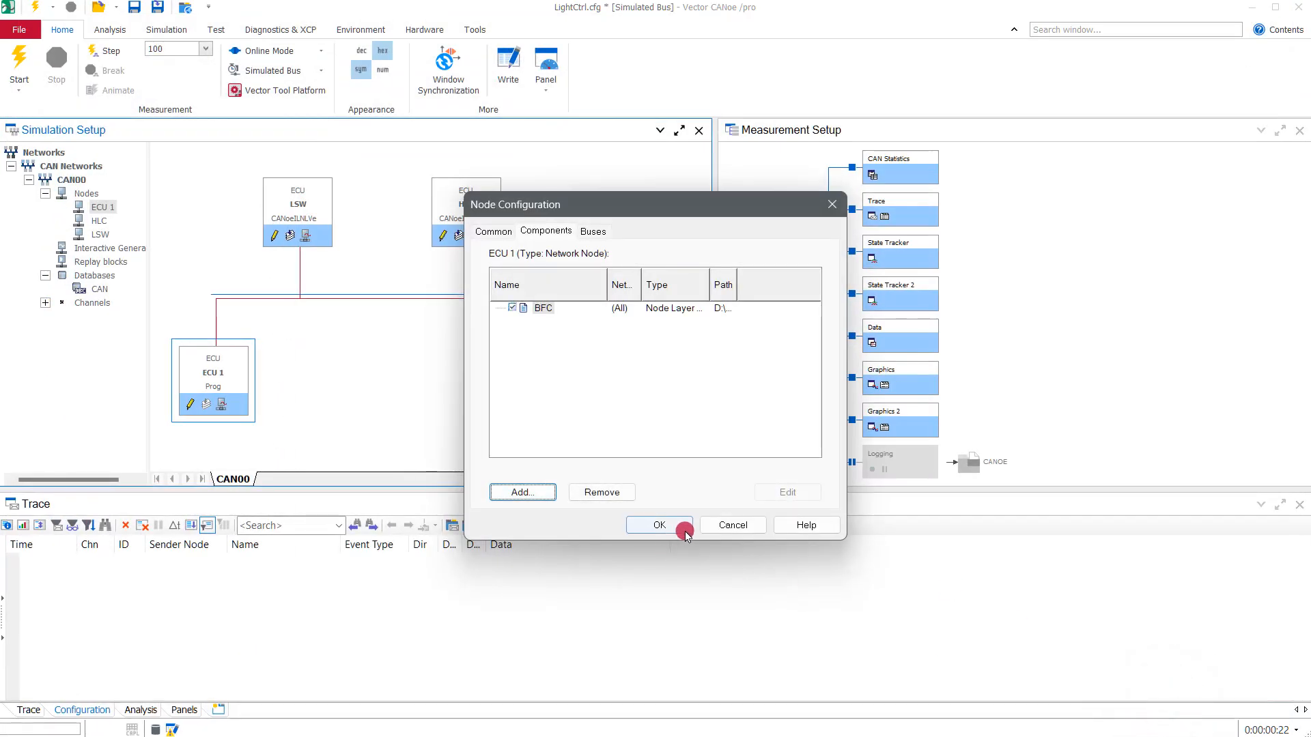
{"action": "left_click", "coordinate": [658, 525]}
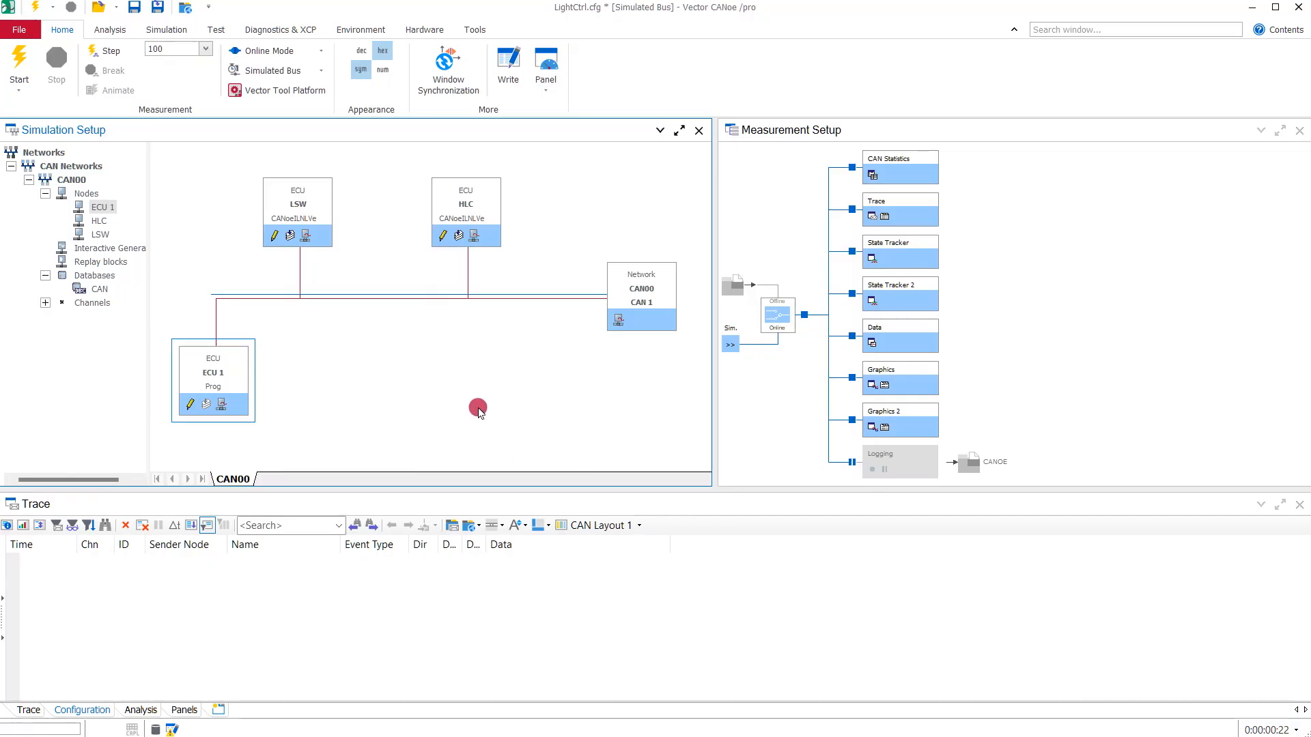
Step: Start the measurement and turn the light switch knob so HeadLight comes on
{"action": "left_click", "coordinate": [19, 56]}
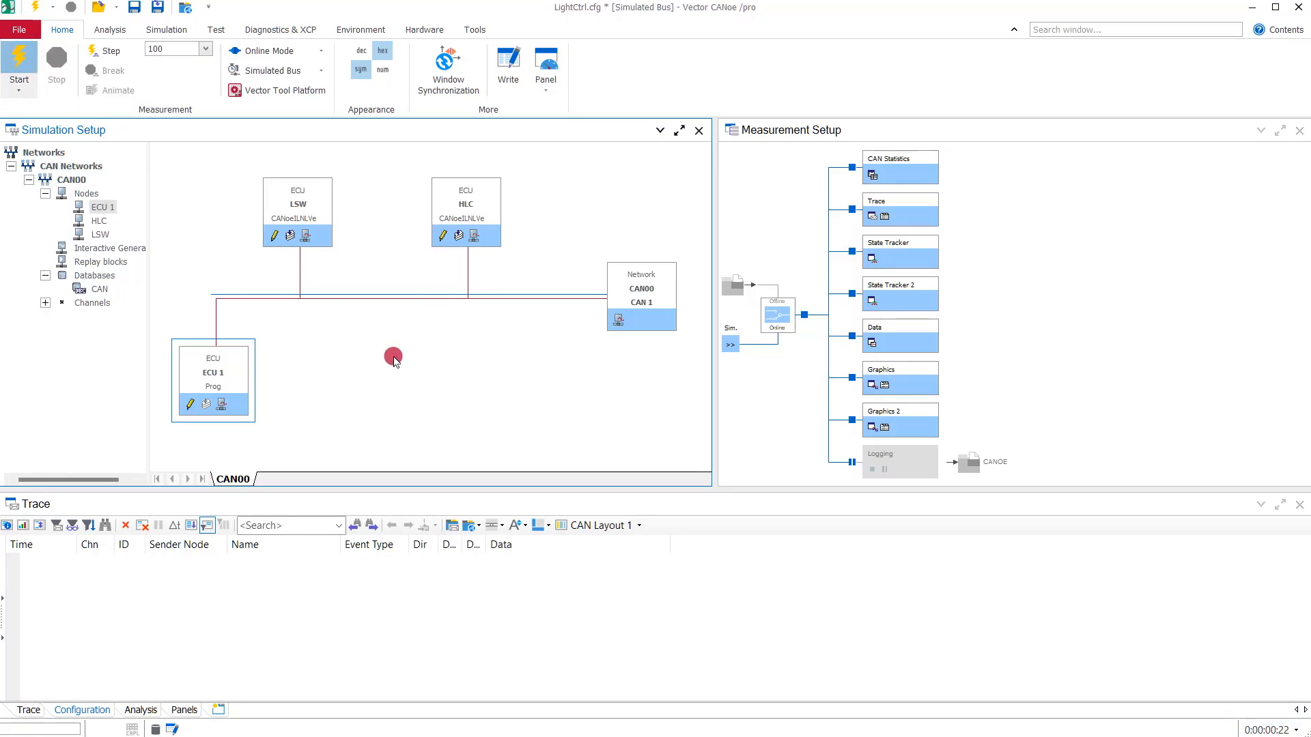
{"action": "left_click", "coordinate": [24, 58]}
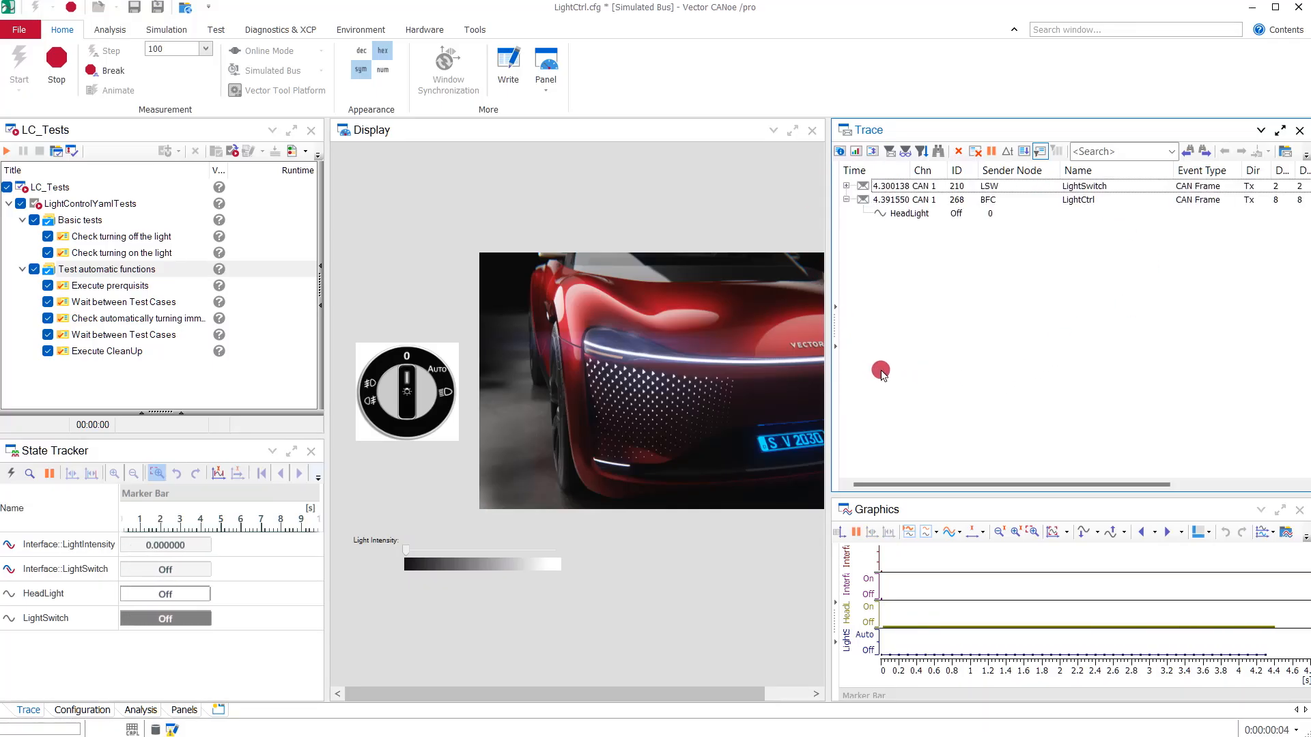
{"action": "left_click", "coordinate": [407, 391]}
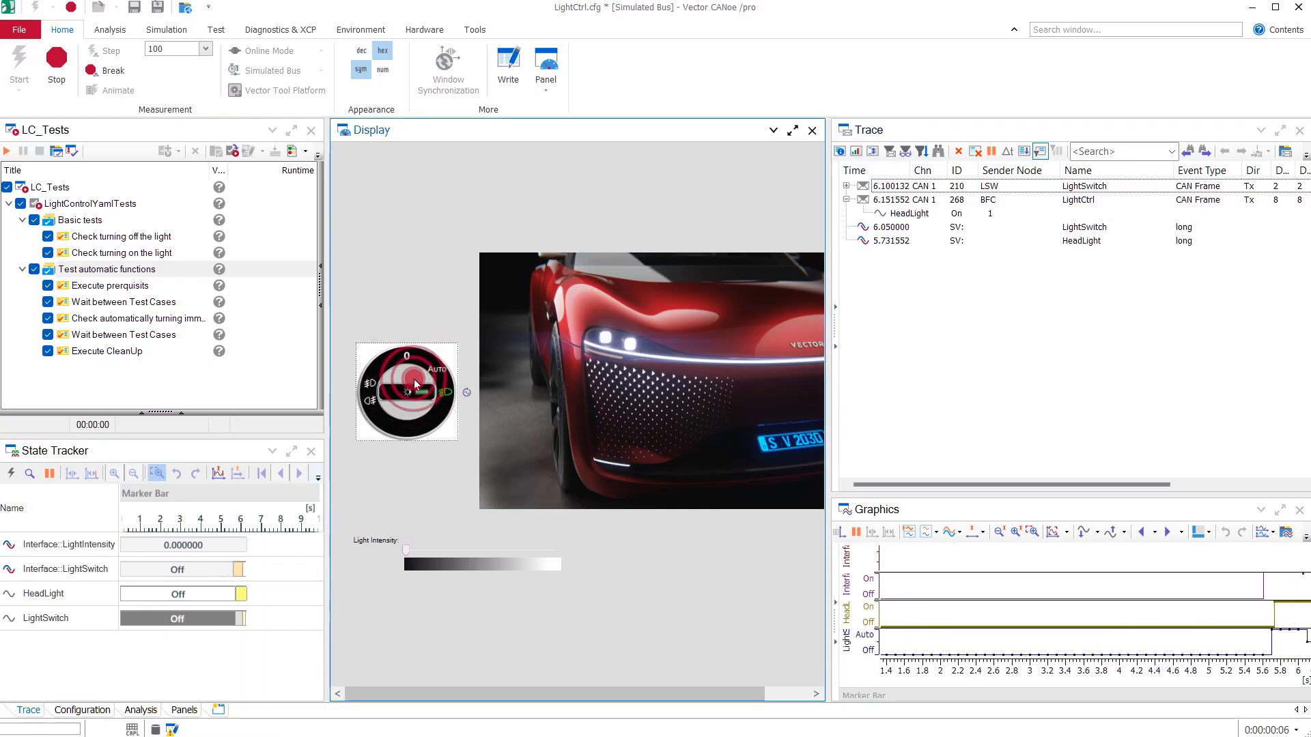